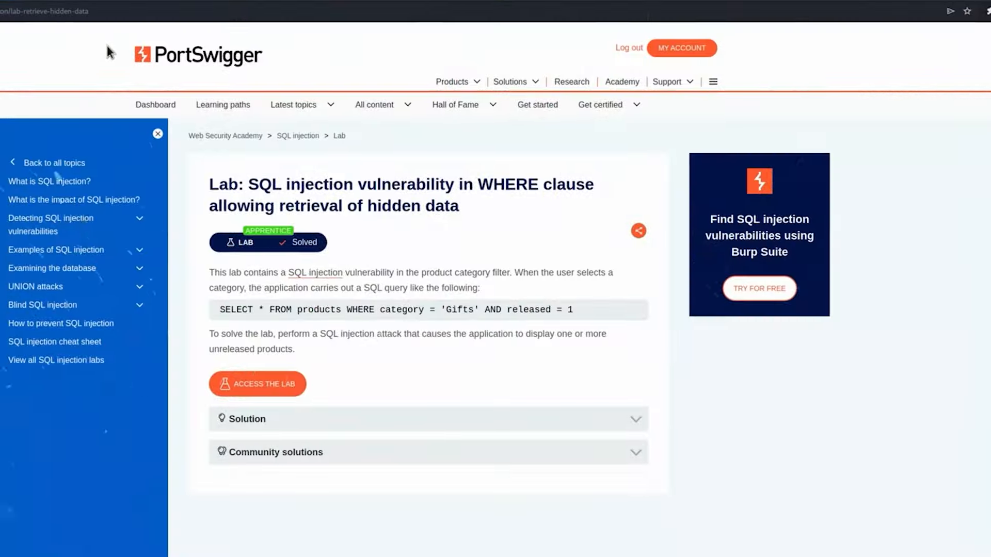
Open the sponsored DSU Cyber 27 'Cybersecurity Online Courses' result from the Google search page.
click(257, 384)
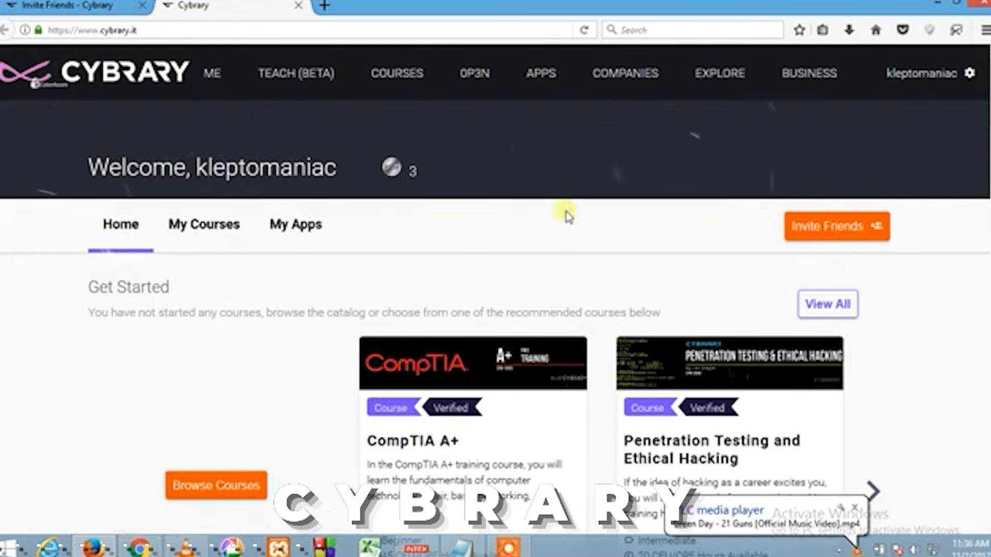
mouse_move(390, 167)
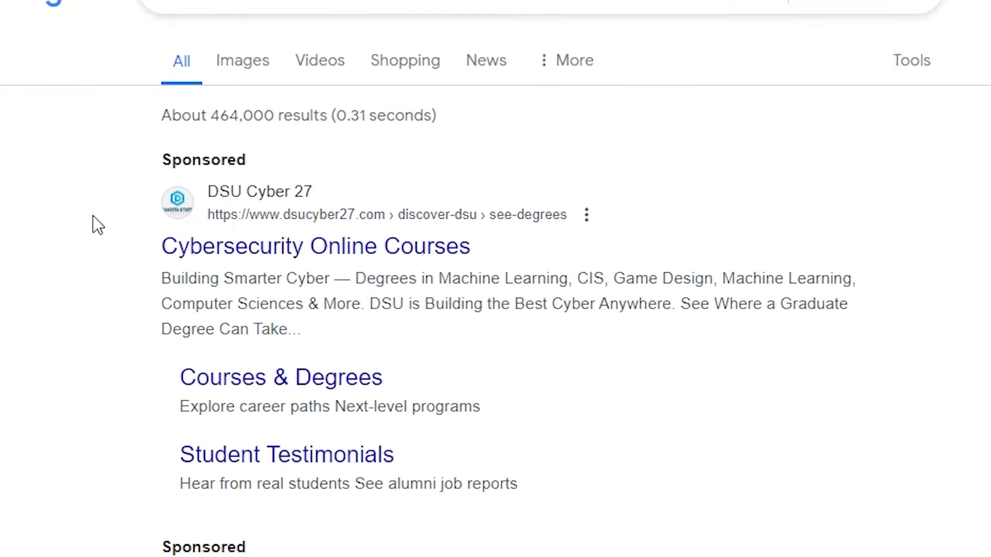
click(313, 245)
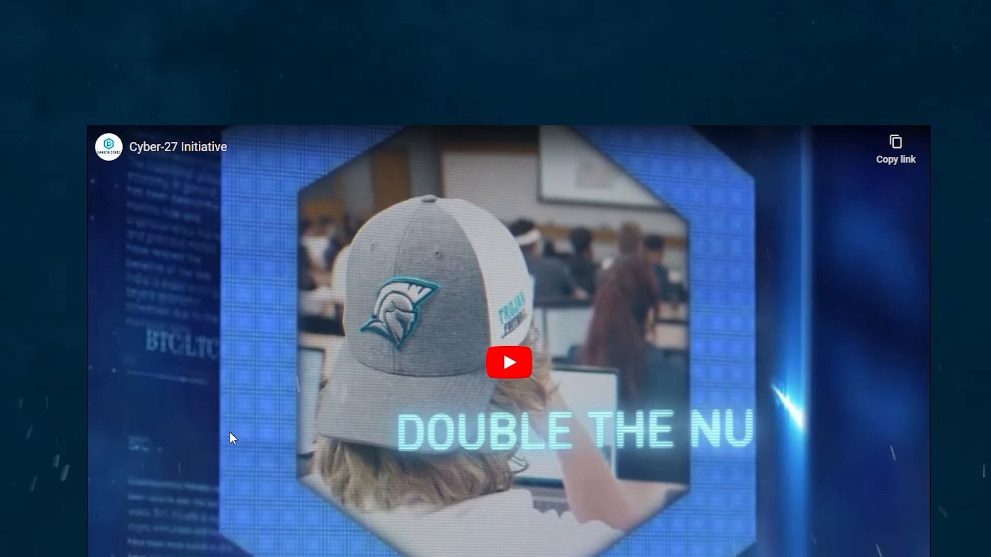